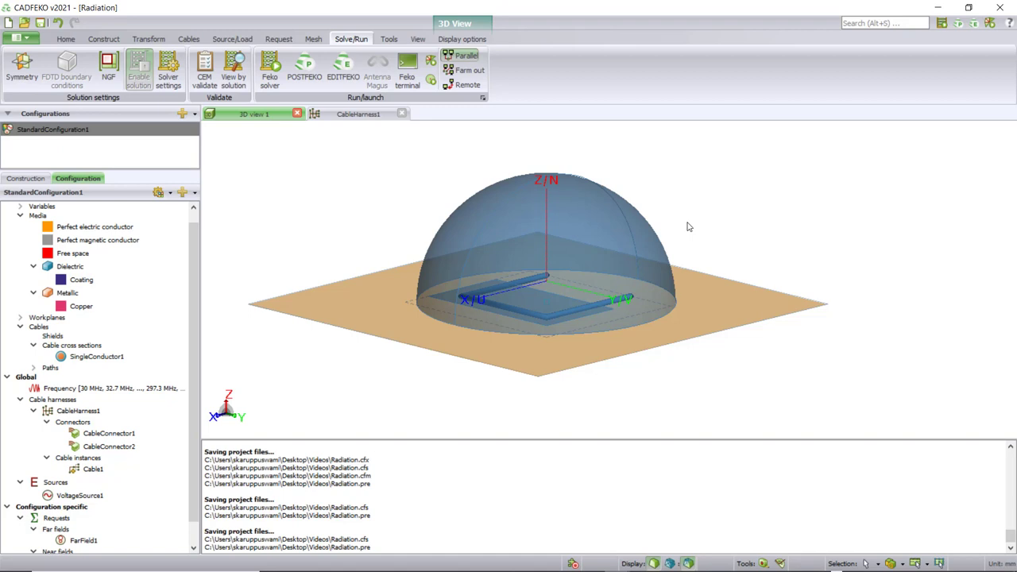
mouse_move(689, 223)
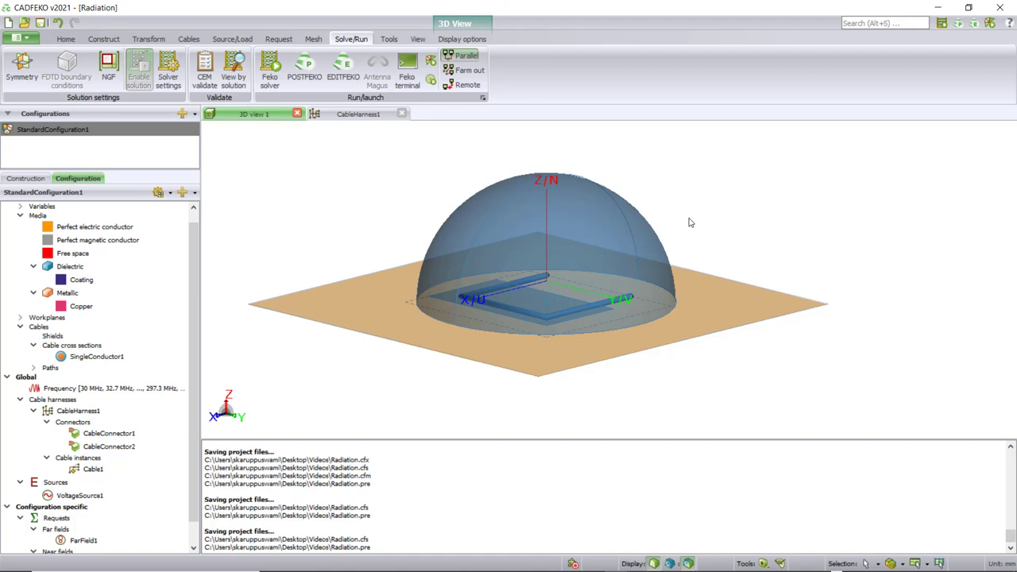
mouse_move(692, 220)
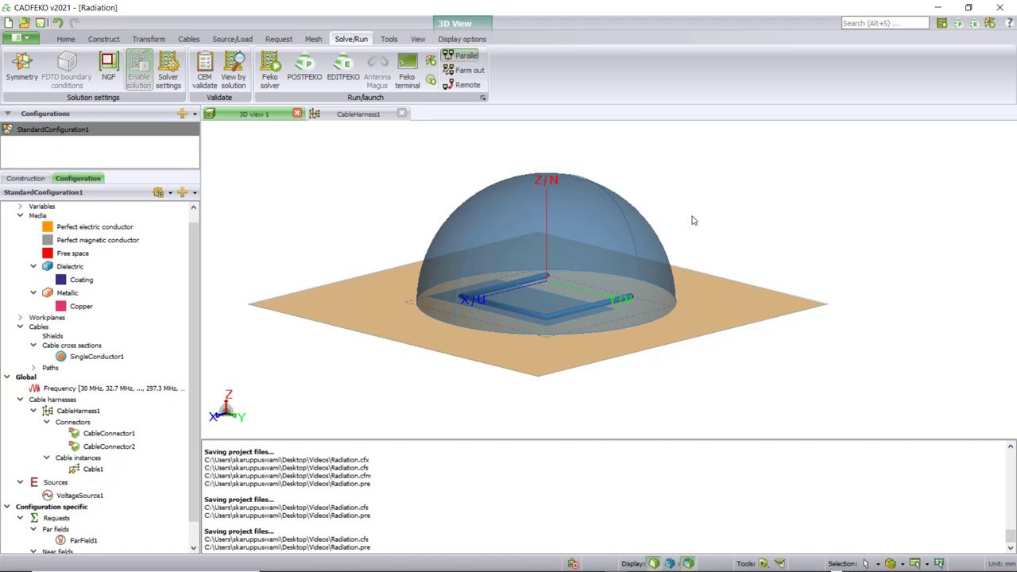
- Save the model as Irradiation.cfx and display the CableHarness1 schematic
left_click(18, 38)
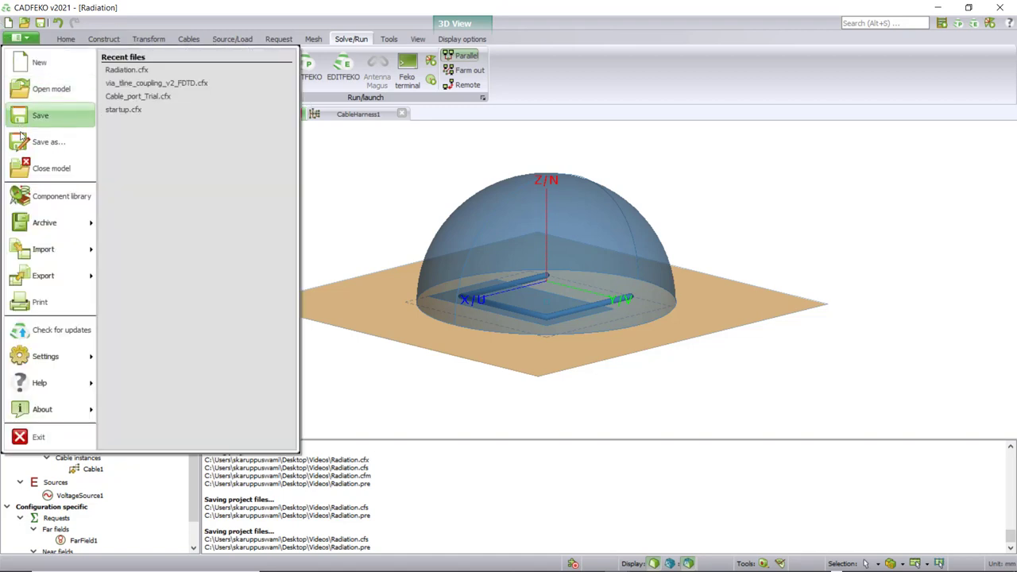
left_click(49, 141)
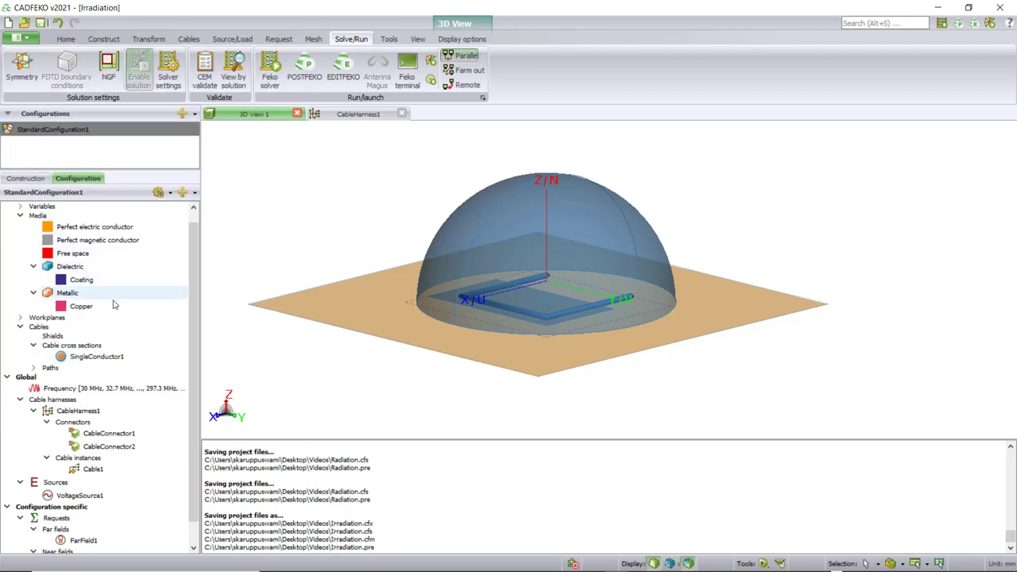
left_click(358, 114)
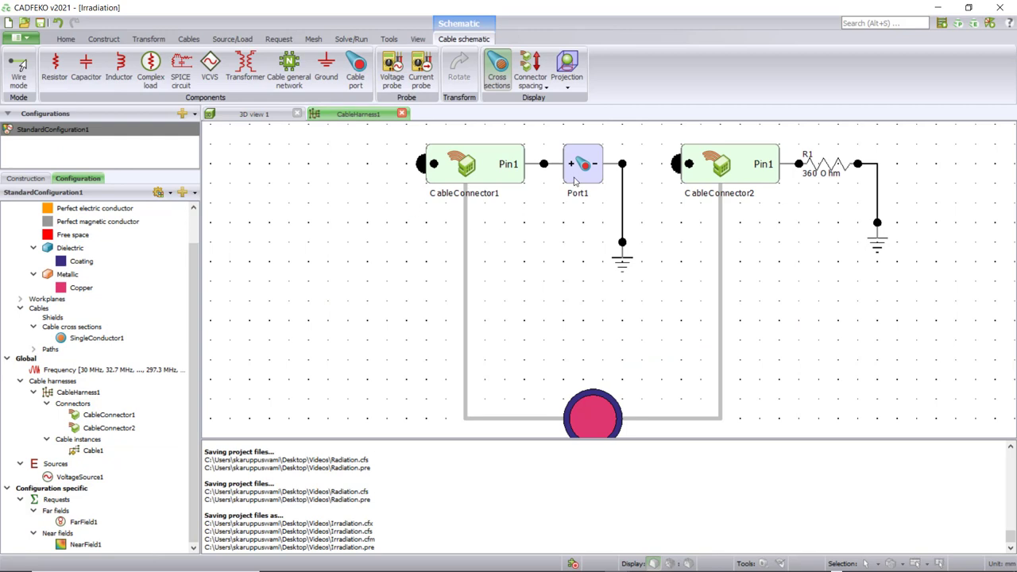
- Replace Port1 with a 240 Ohm resistor R2 placed right after CableConnector1
left_click(582, 164)
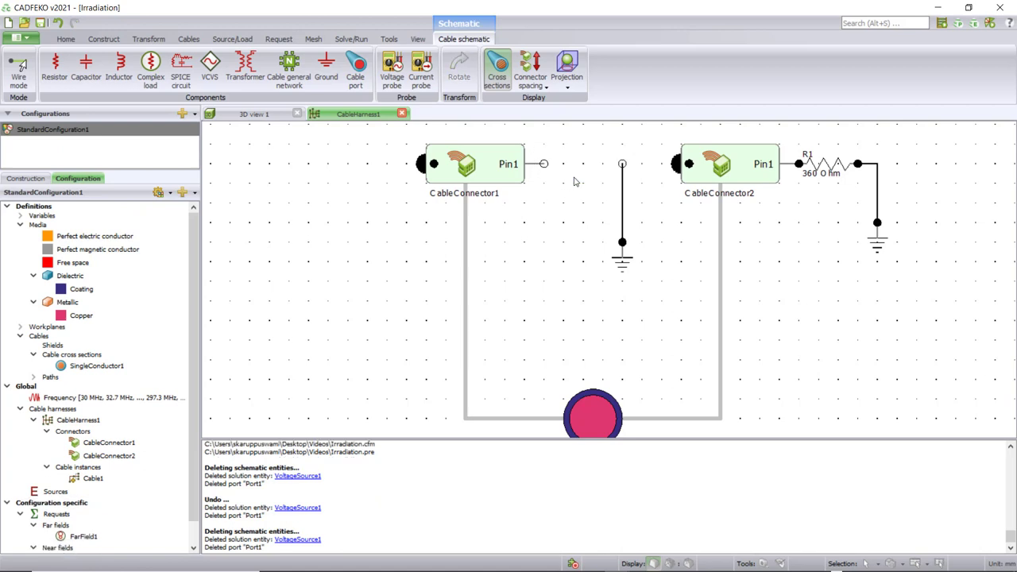
mouse_move(158, 22)
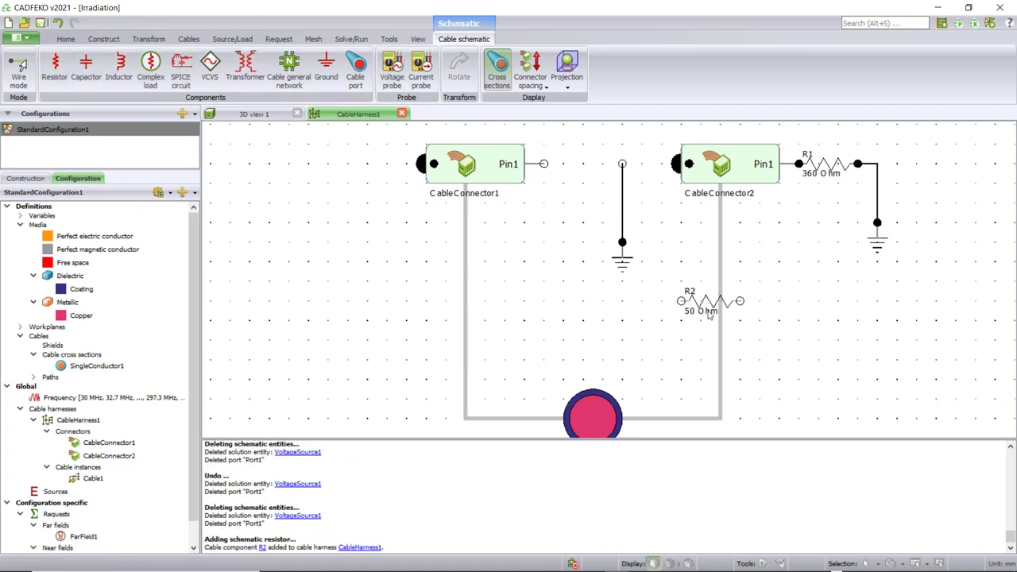
left_click_drag(707, 300, 572, 162)
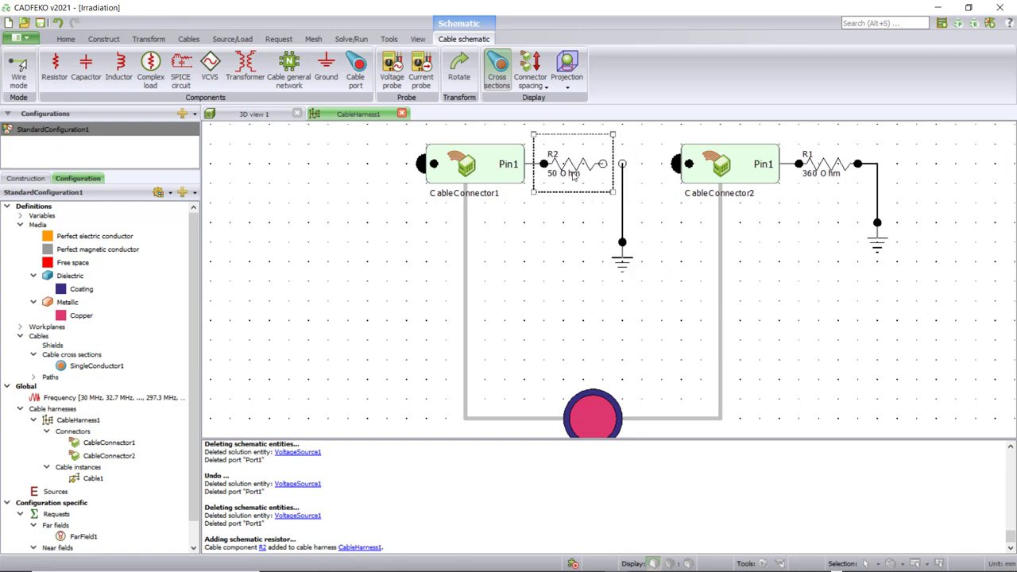
mouse_move(570, 176)
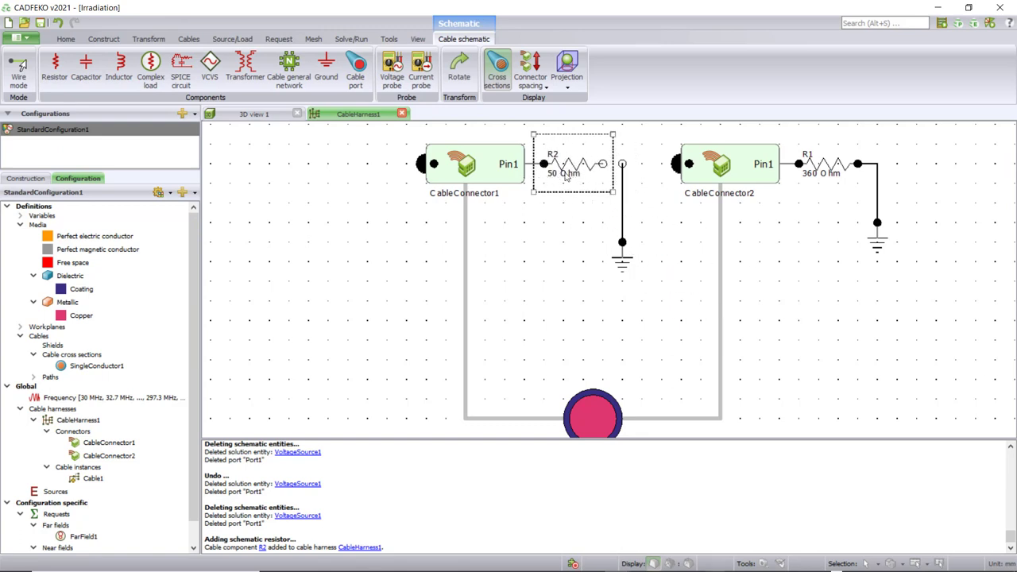
double_click(571, 163)
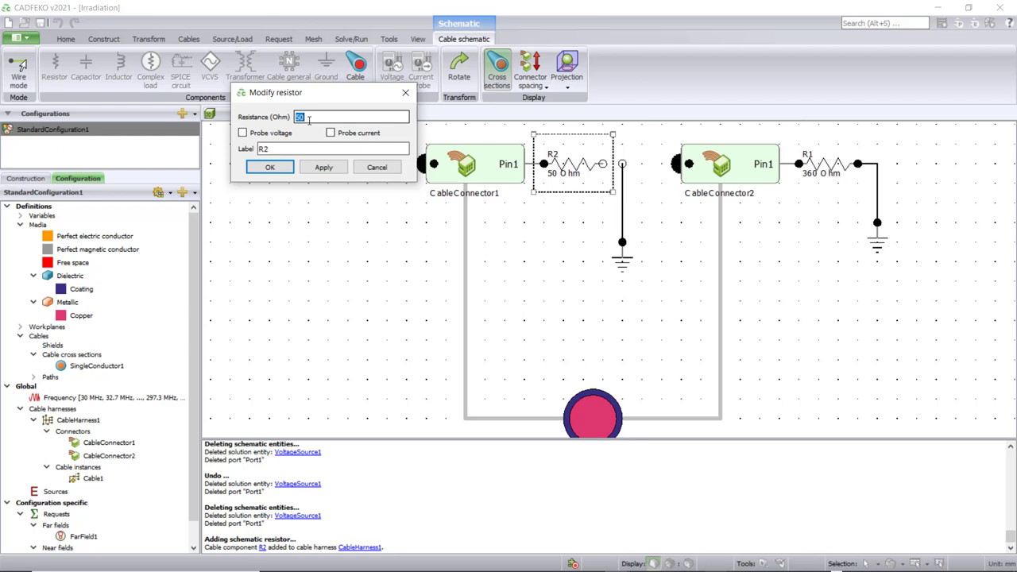
type("240")
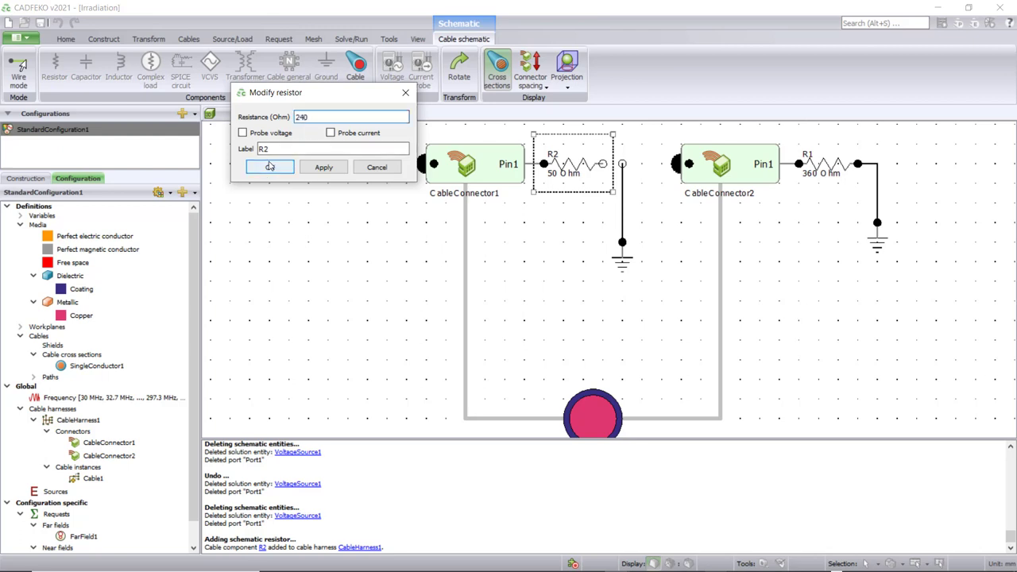
left_click(269, 166)
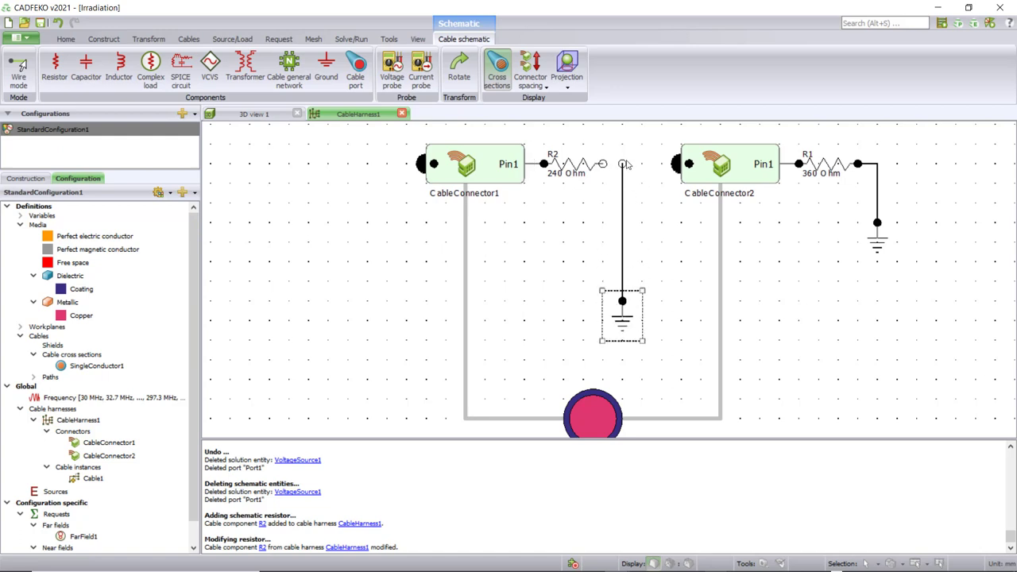
mouse_move(623, 166)
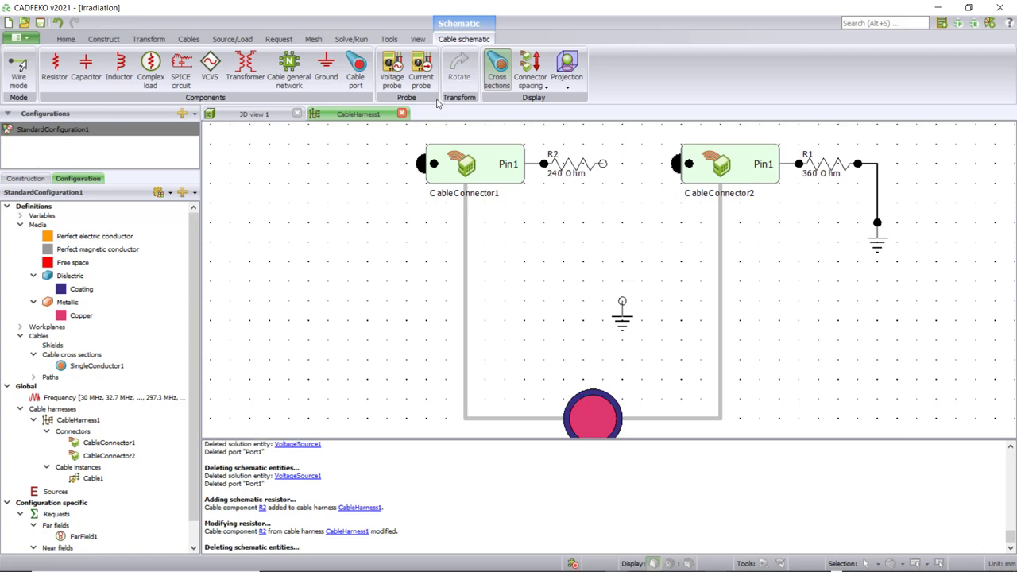
mouse_move(421, 68)
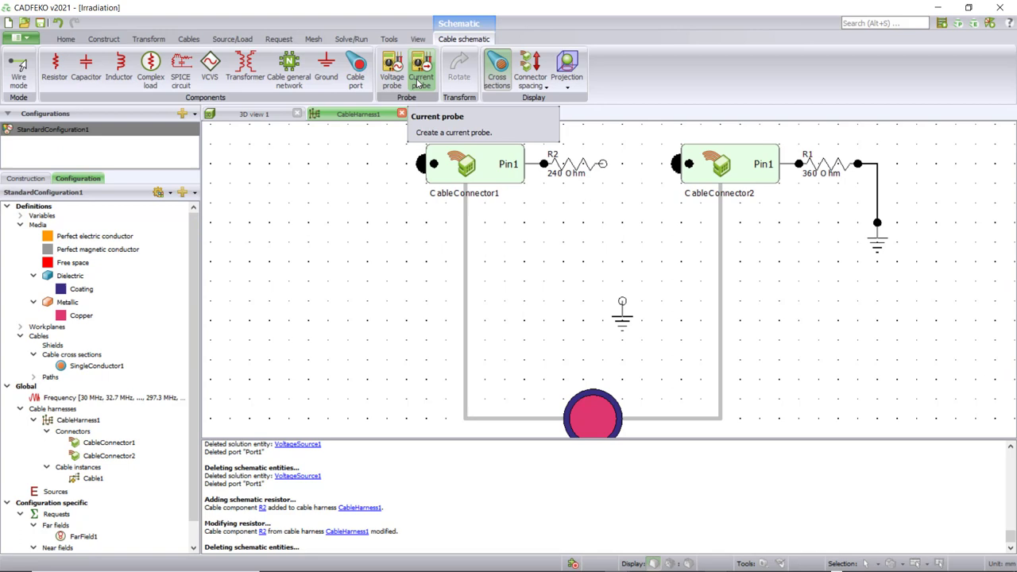
- Place current probe P1 between R2 and ground, and voltage probe P2 across R1
left_click(421, 68)
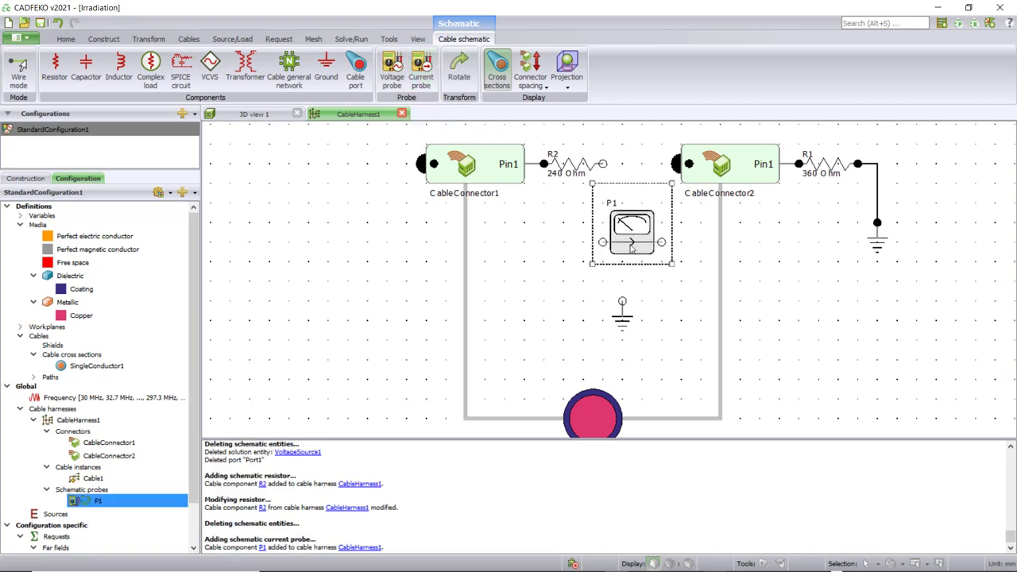
left_click_drag(632, 230, 619, 195)
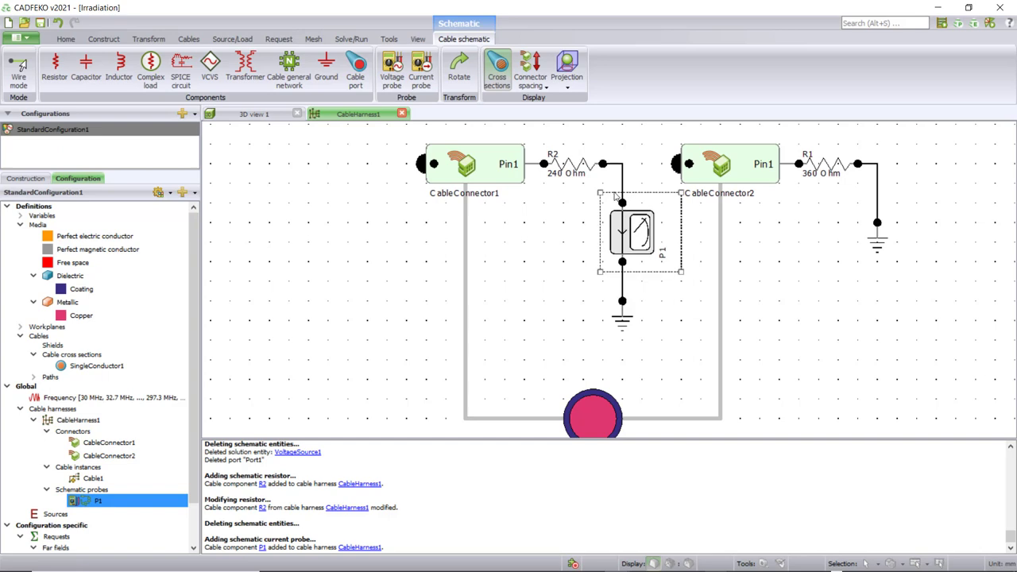
mouse_move(391, 68)
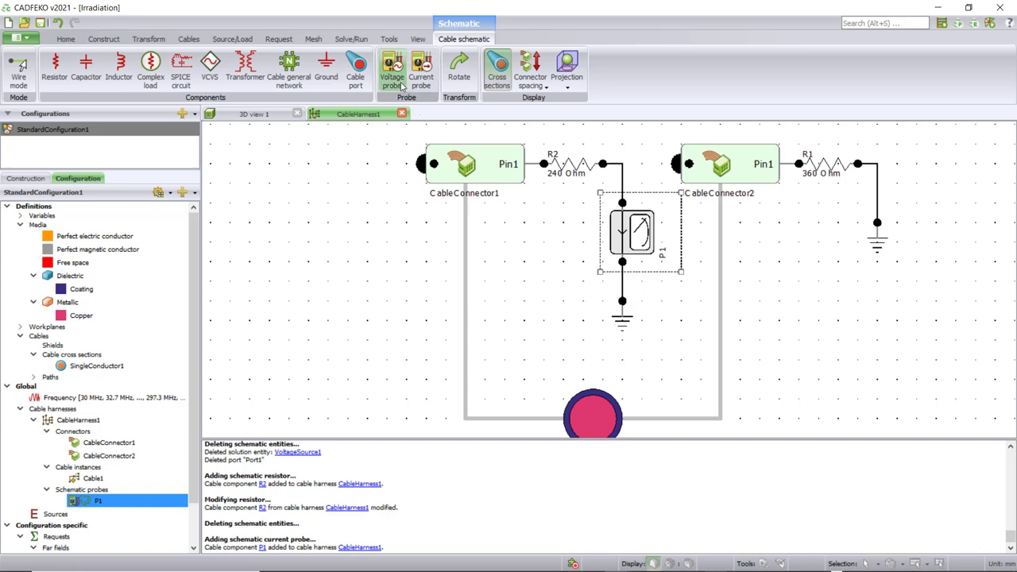
left_click(391, 67)
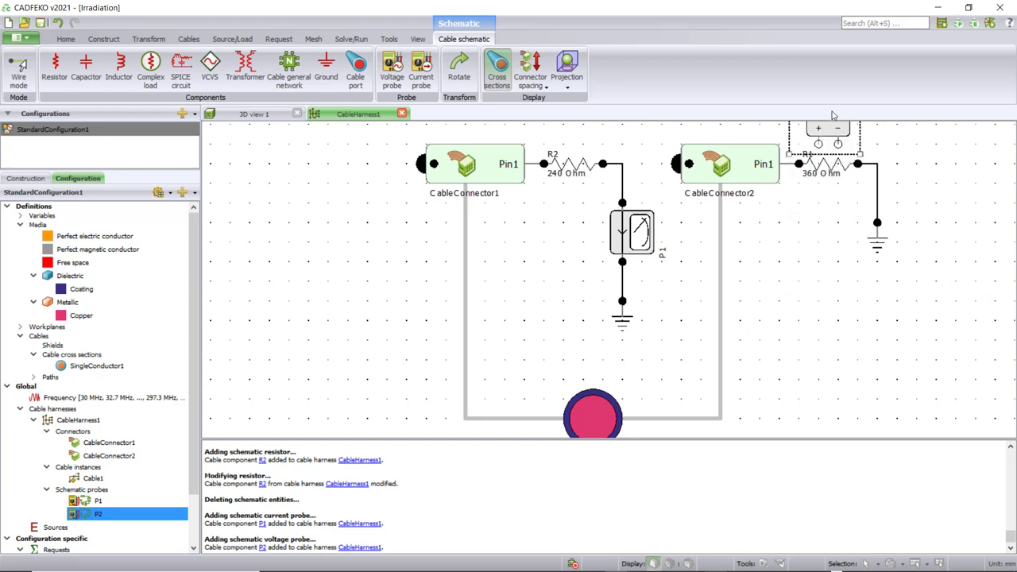
mouse_move(821, 144)
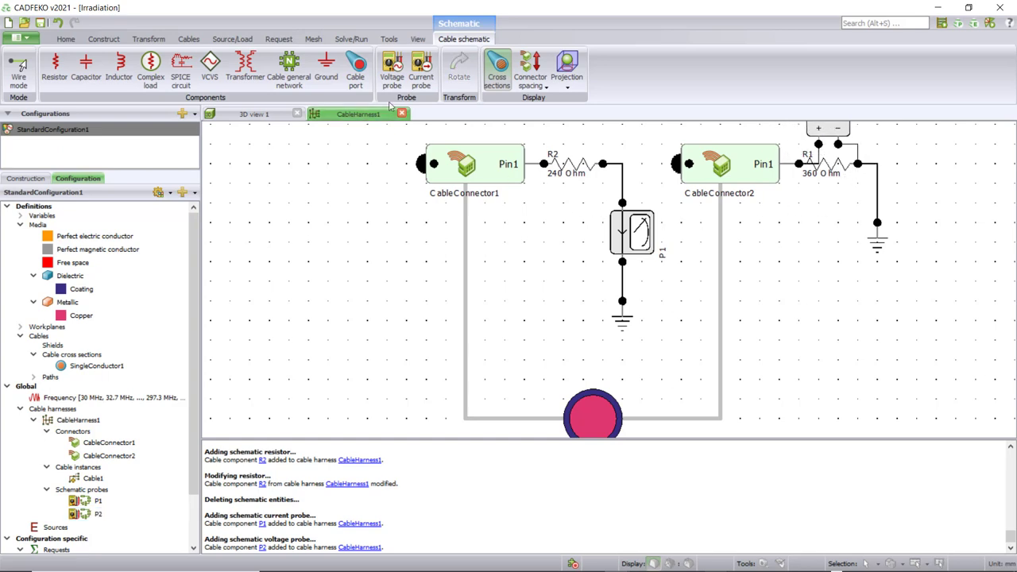
left_click(417, 39)
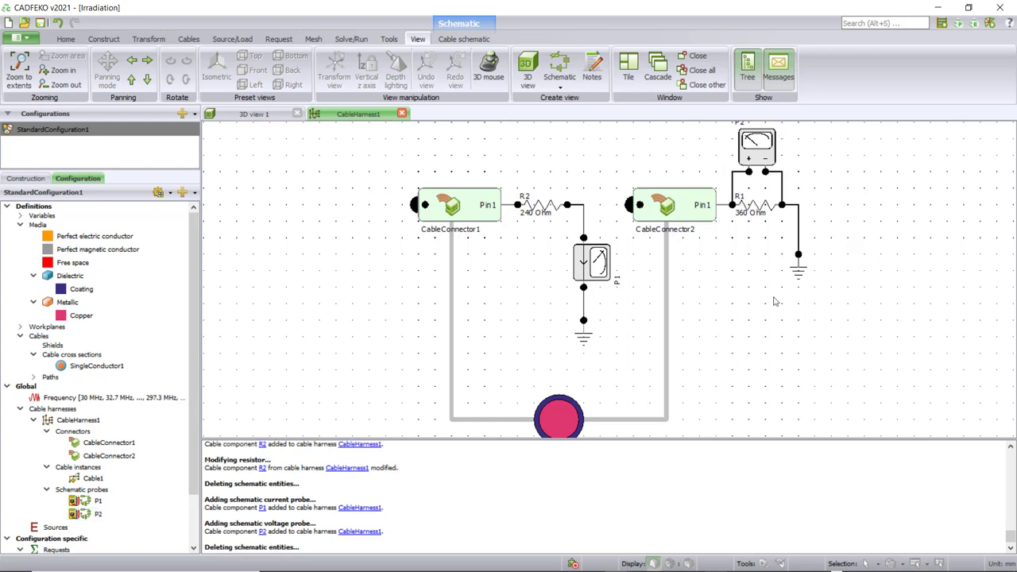
mouse_move(849, 321)
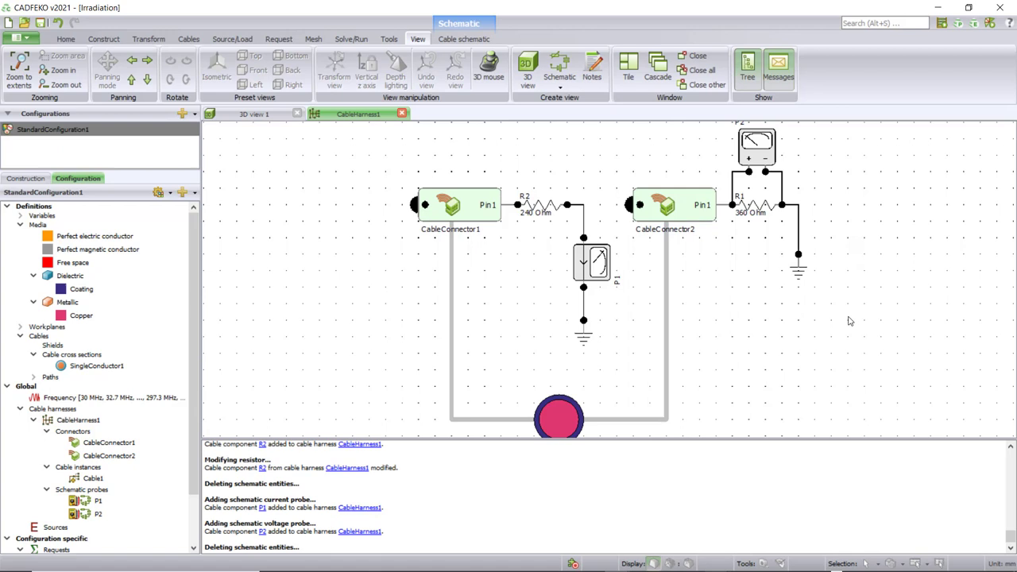
mouse_move(553, 368)
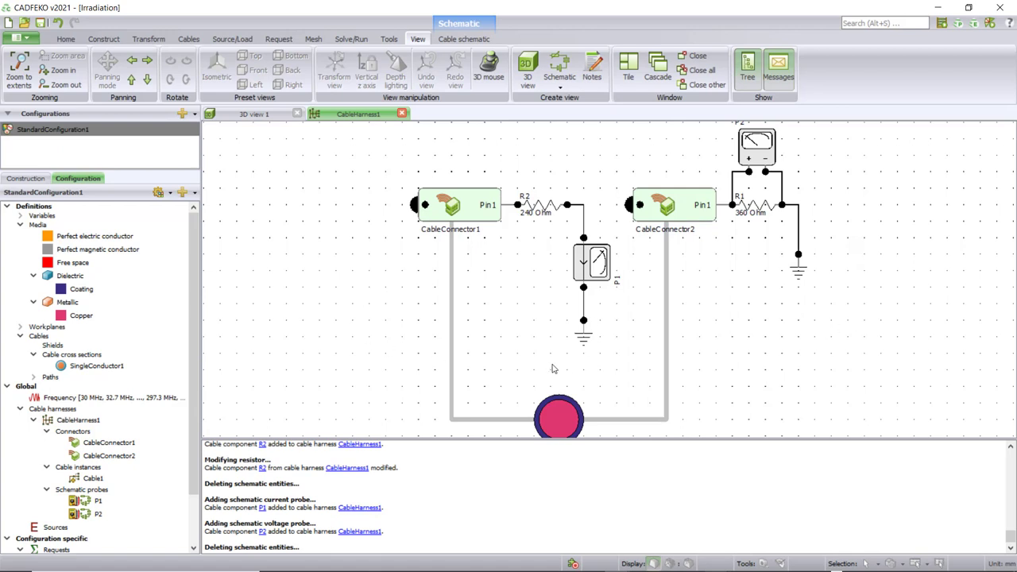
mouse_move(553, 367)
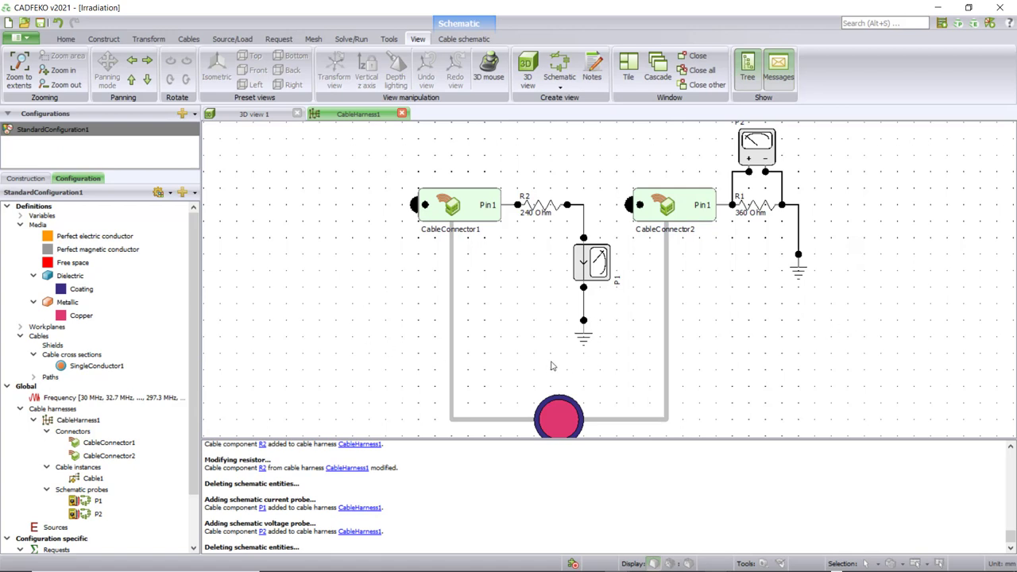
mouse_move(553, 364)
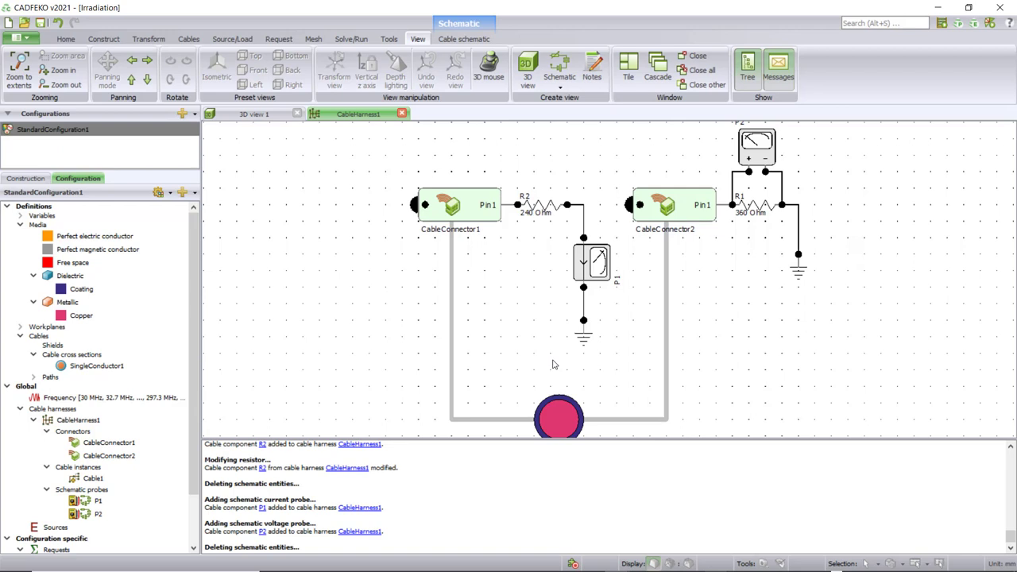
mouse_move(556, 362)
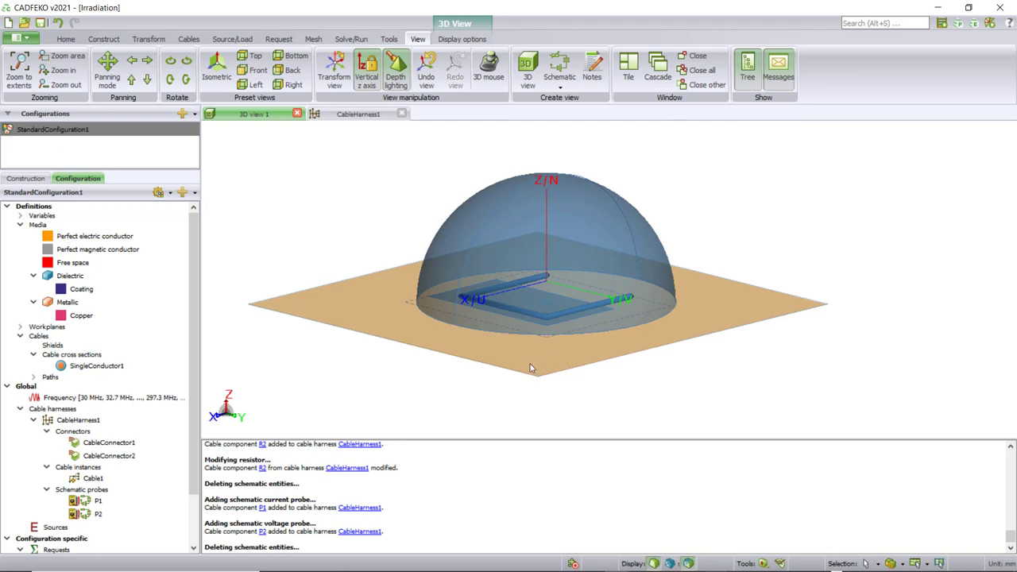
mouse_move(324, 311)
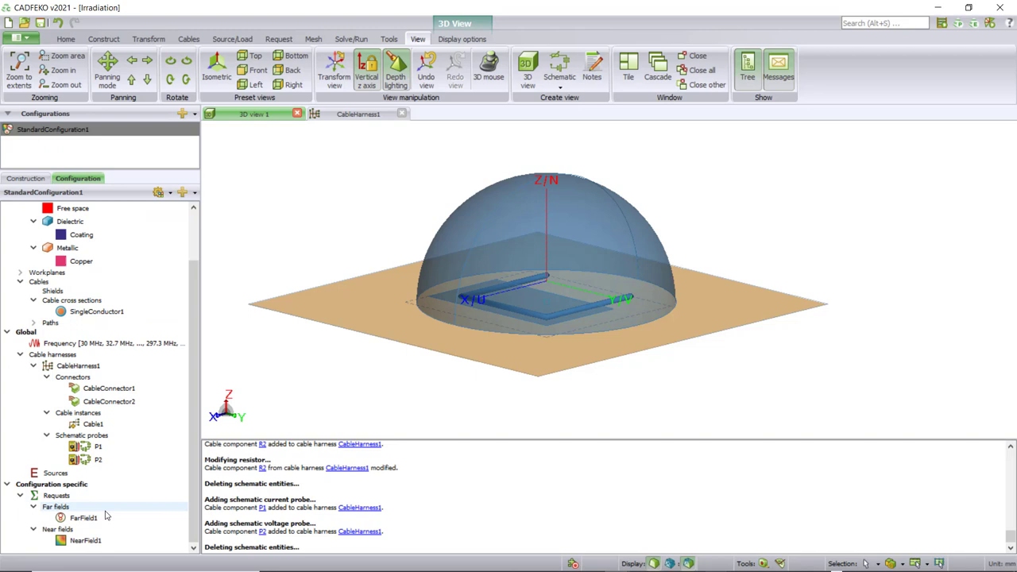
- Exclude the FarField1 and NearField1 requests from the solution
right_click(83, 517)
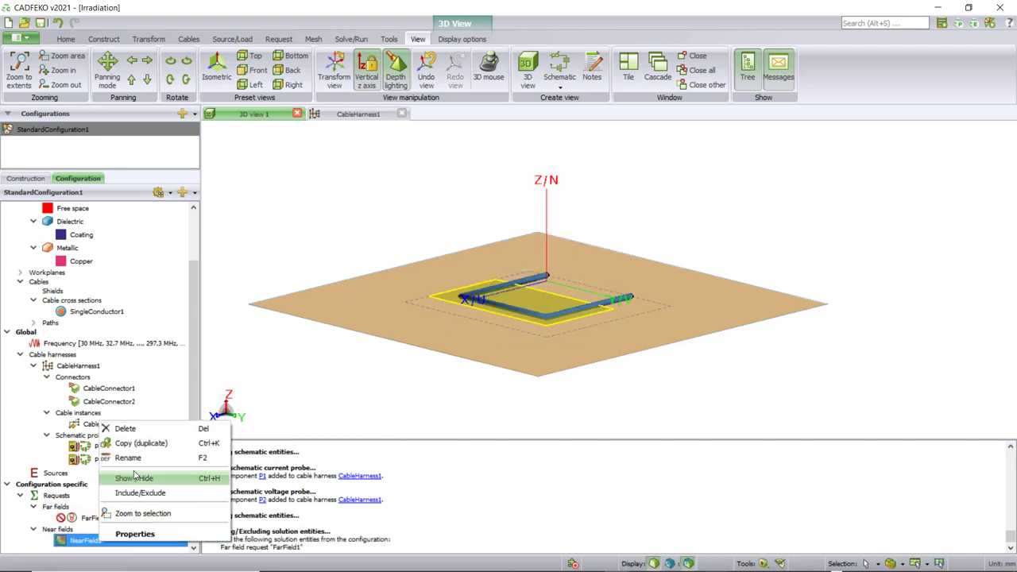
left_click(140, 493)
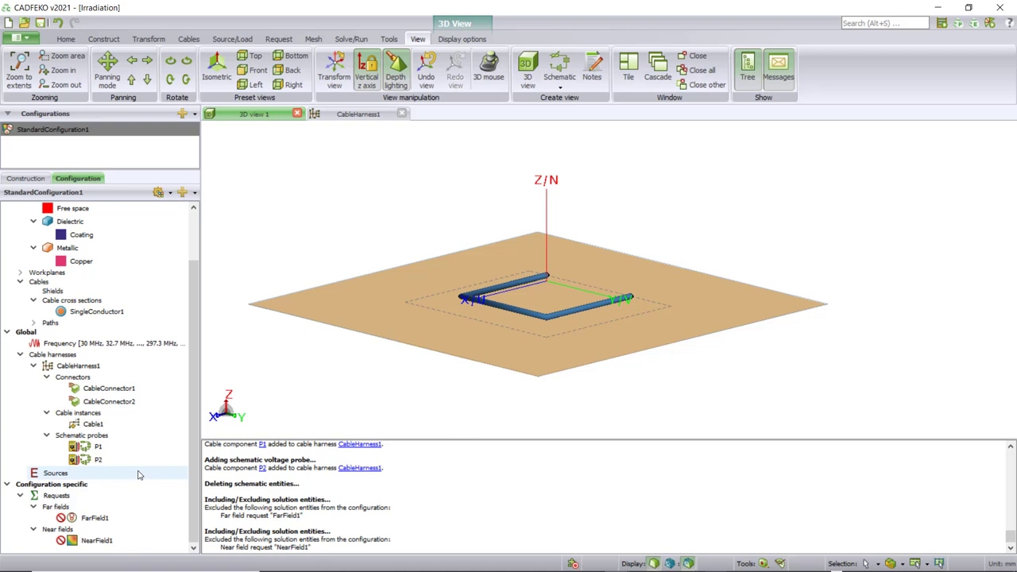
mouse_move(90, 476)
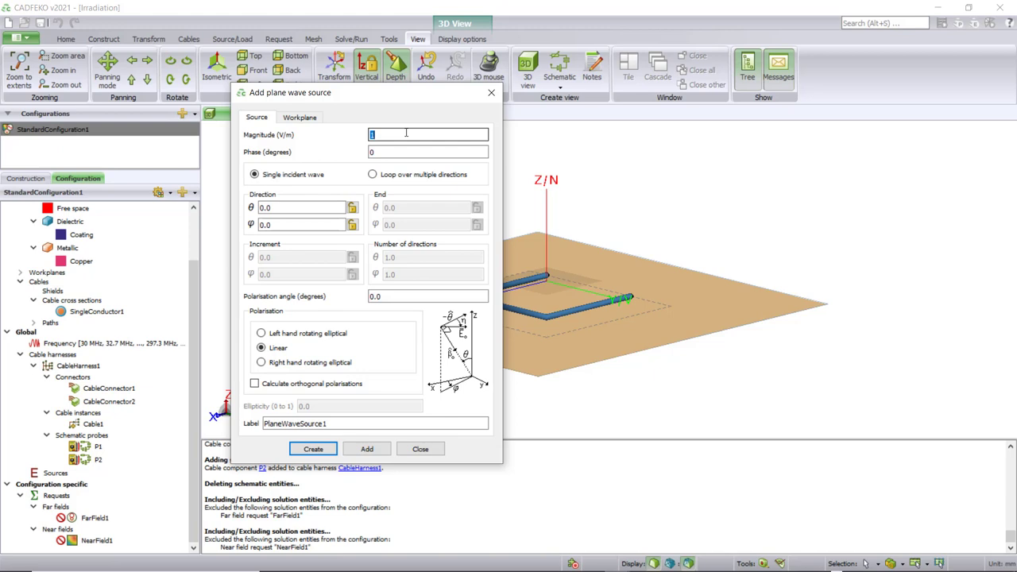
- Set the plane wave to 3 V/m, θ 45°, φ 180°, right-hand elliptical, ellipticity 1, polarisation 45°
type("3")
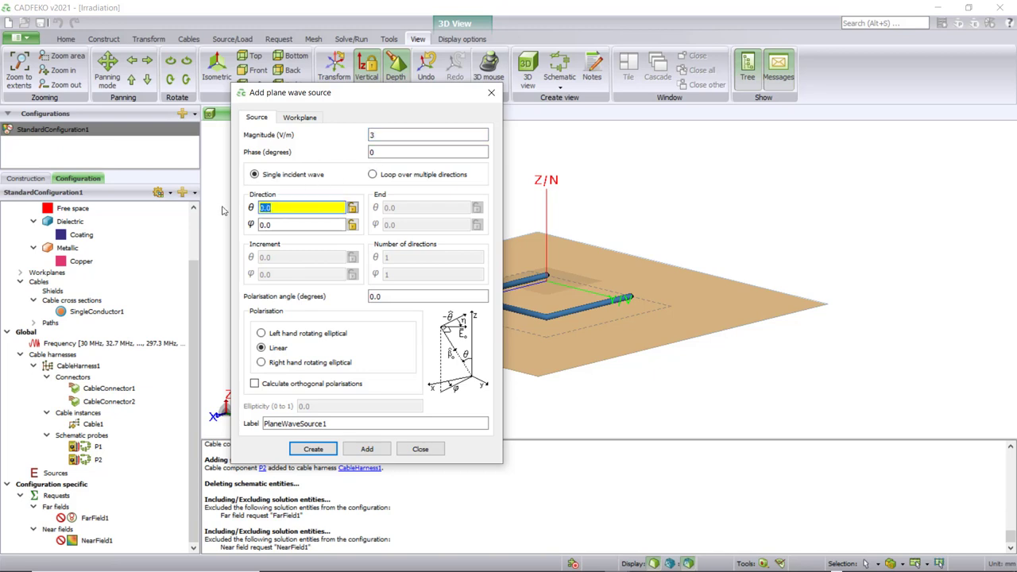
type("45")
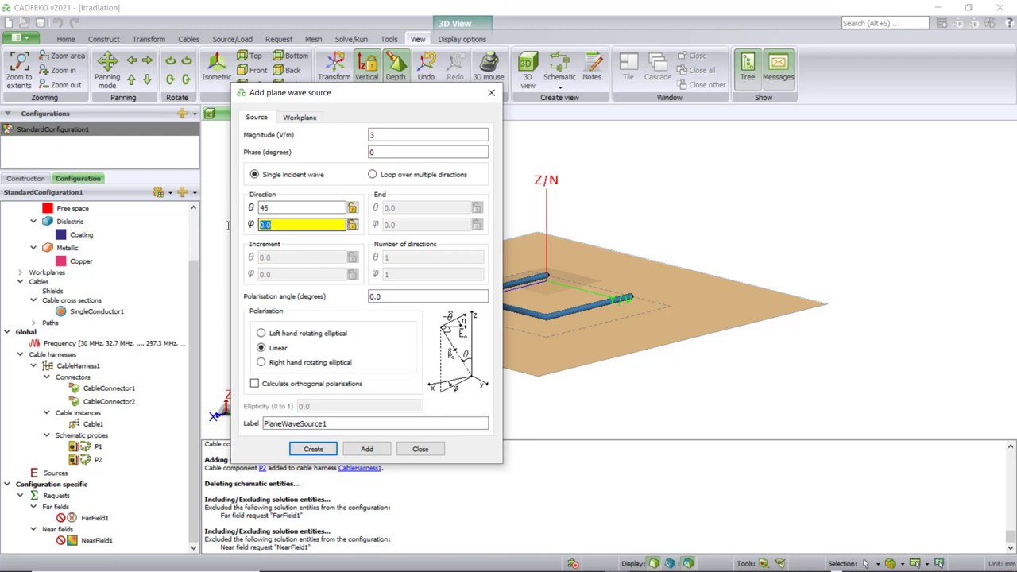
type("180")
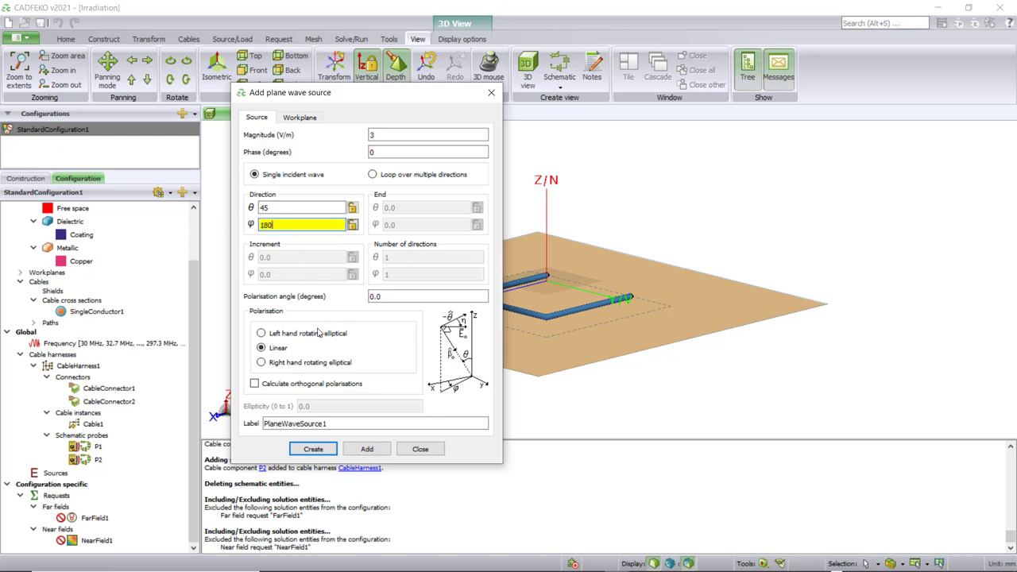
left_click(262, 362)
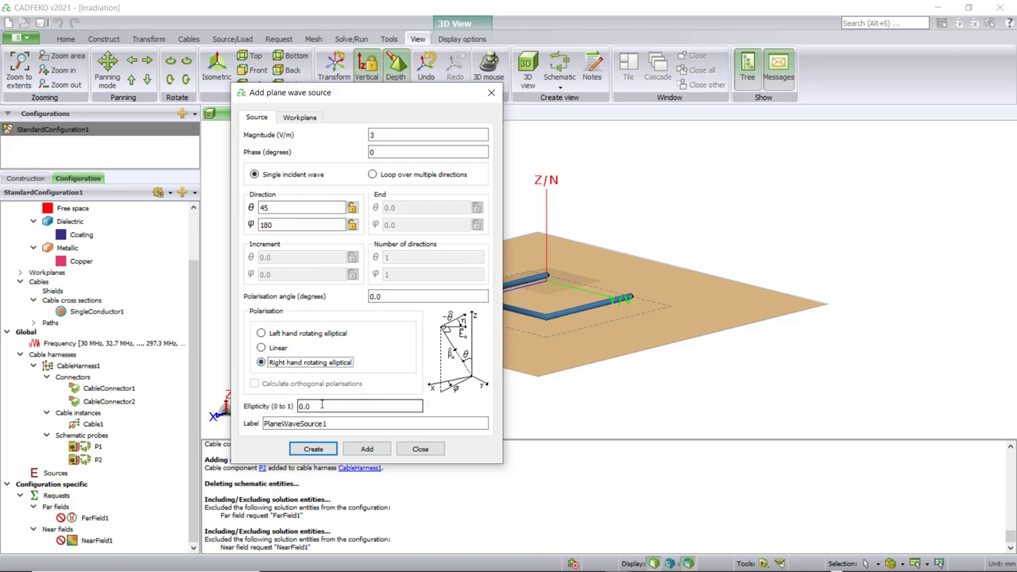
type("1")
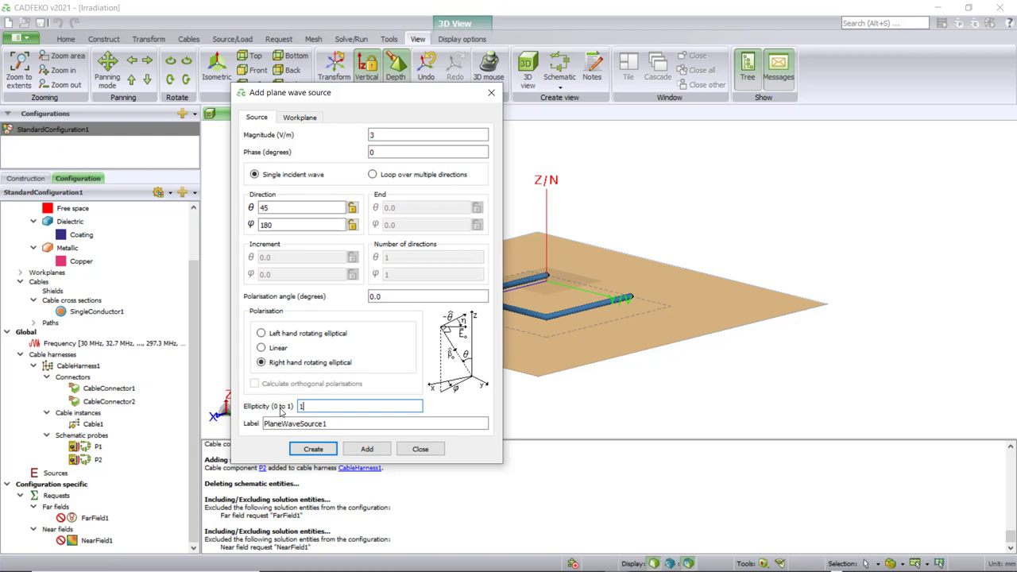
left_click(427, 296)
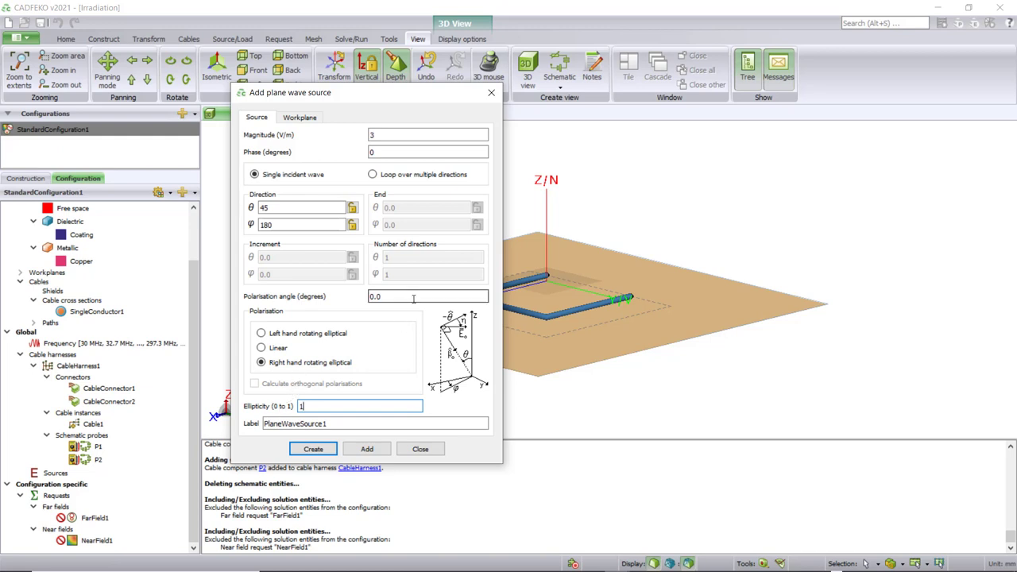
type("45")
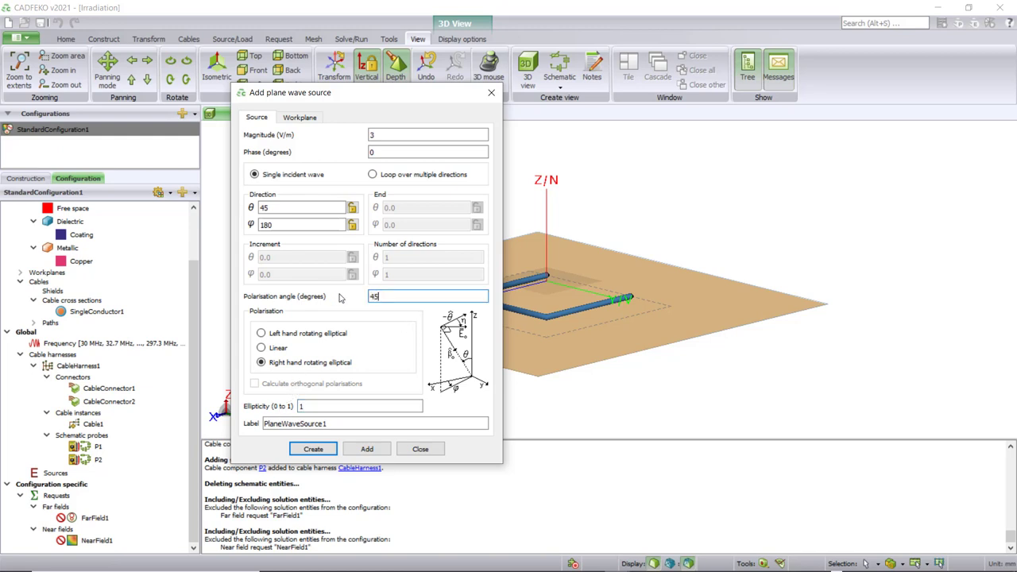
left_click(300, 117)
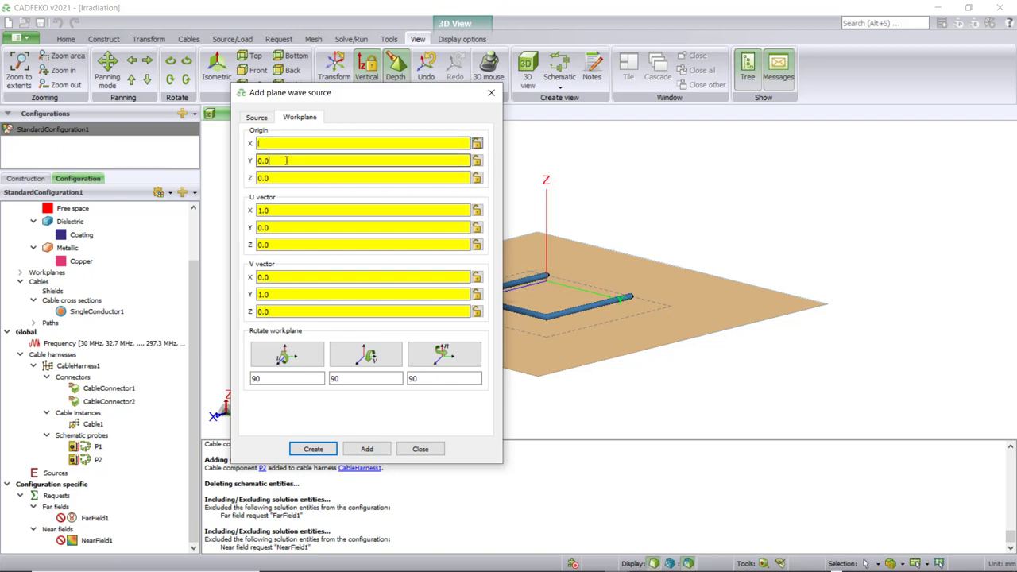
- Adjust the workplane origin values and create PlaneWaveSource1
type("50")
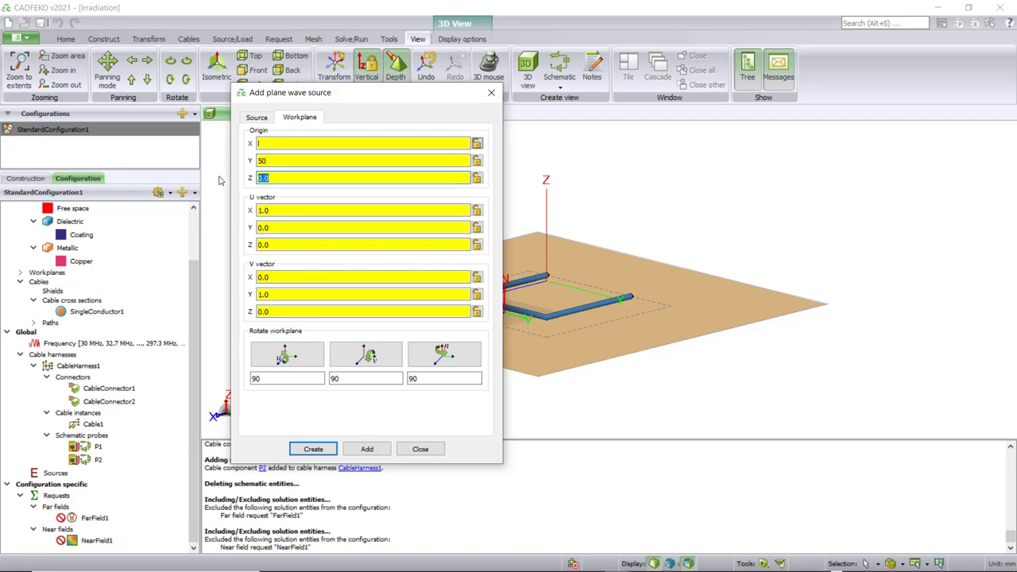
type("N")
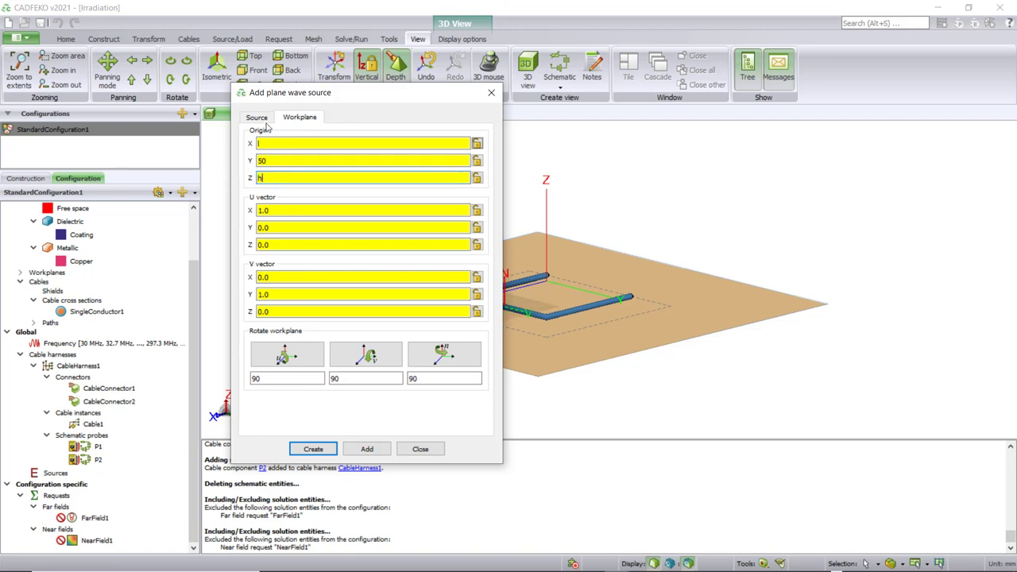
left_click(256, 116)
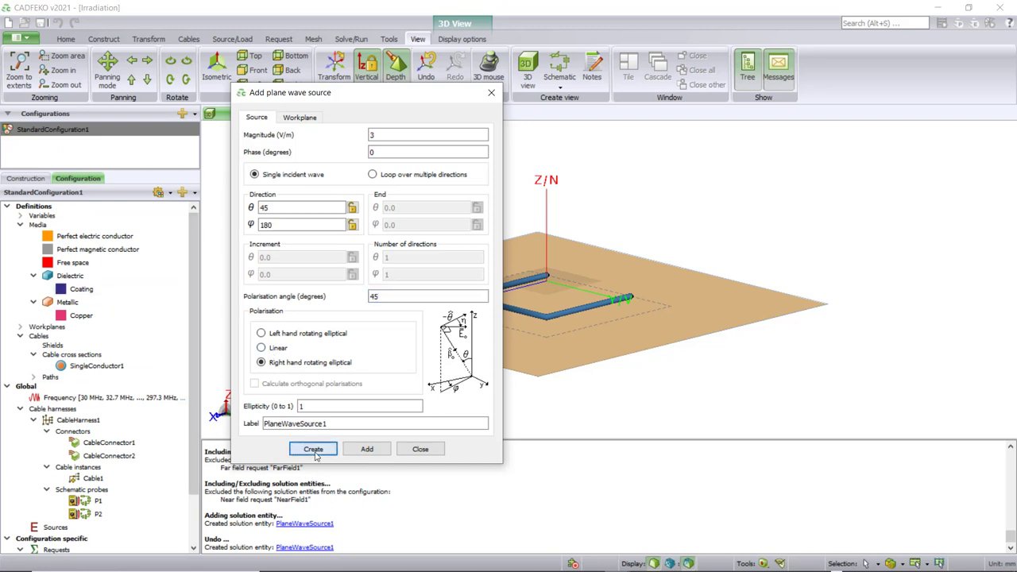
left_click(312, 449)
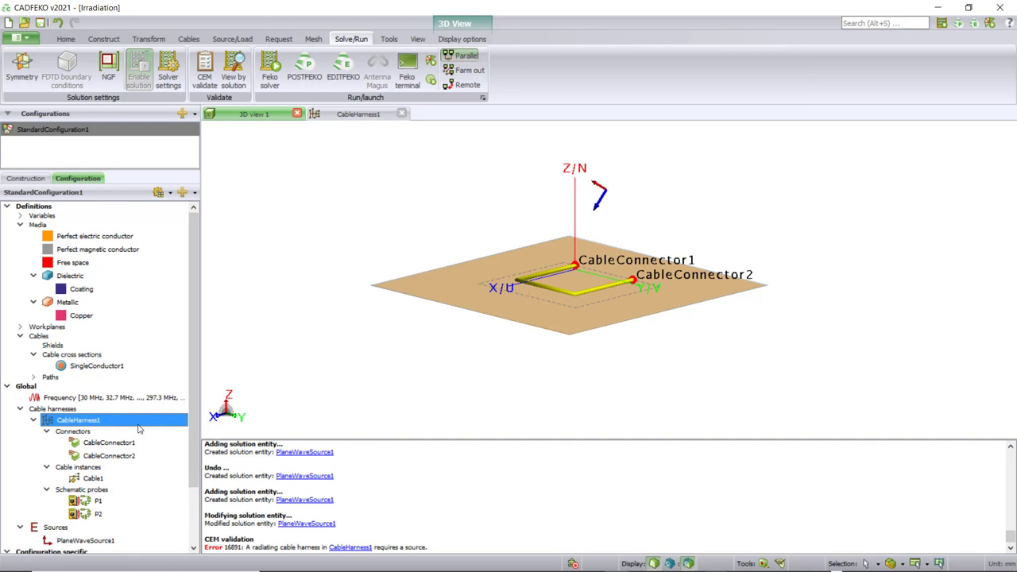
mouse_move(136, 427)
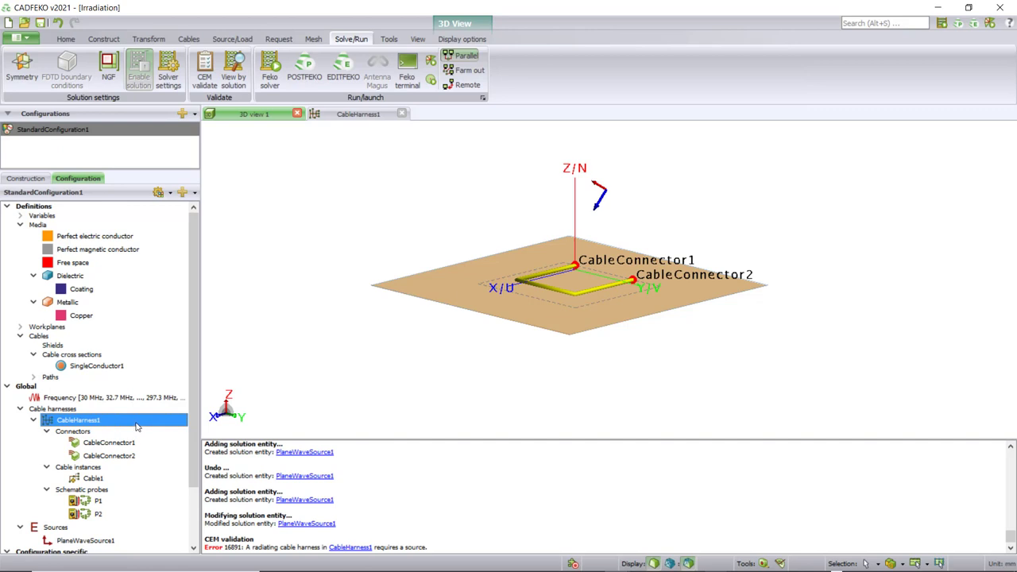
- Switch CableHarness1's solution coupling to Irradiating and run CEM validate again
double_click(78, 419)
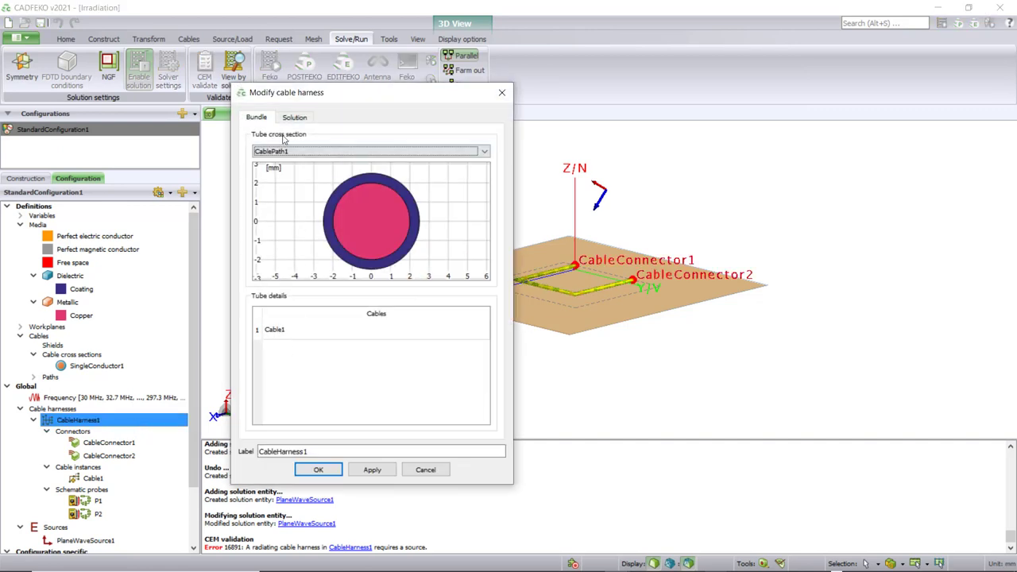
left_click(294, 117)
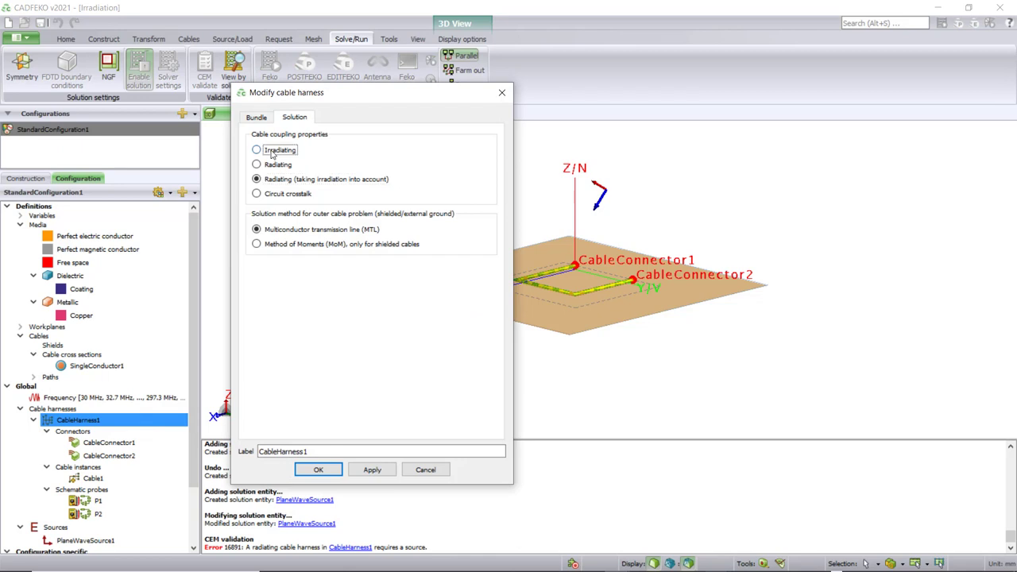
left_click(257, 150)
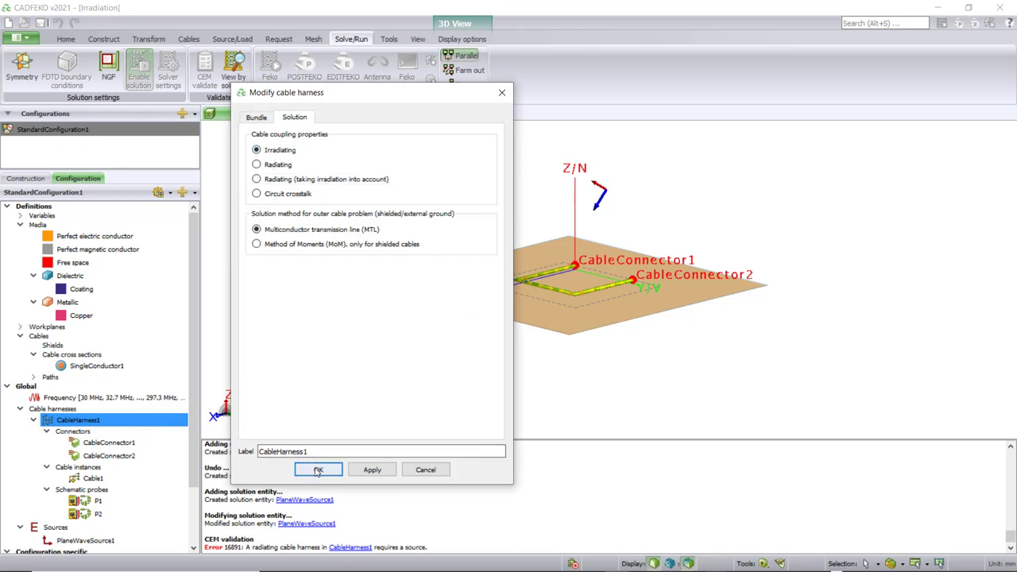
left_click(317, 469)
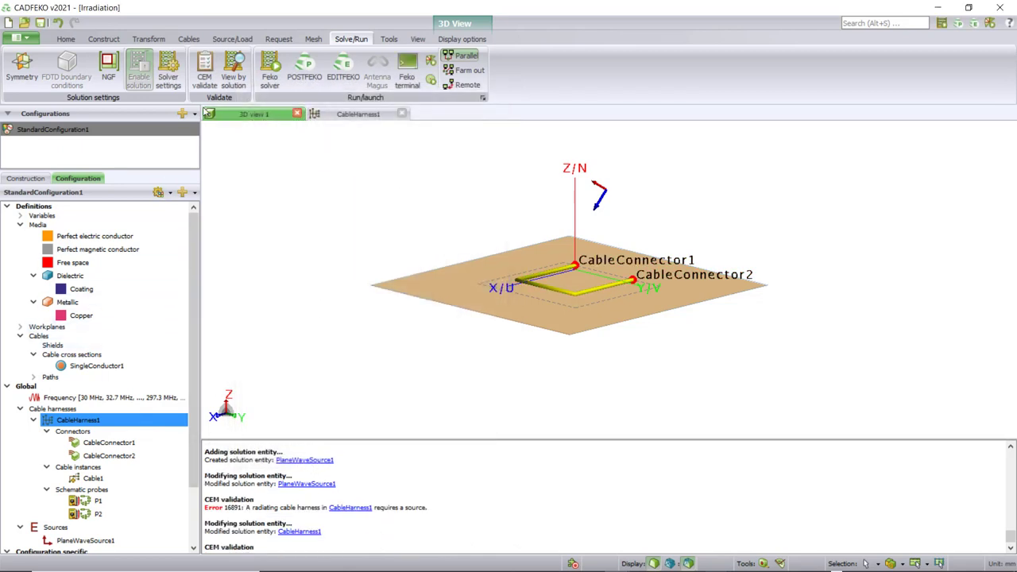
left_click(204, 68)
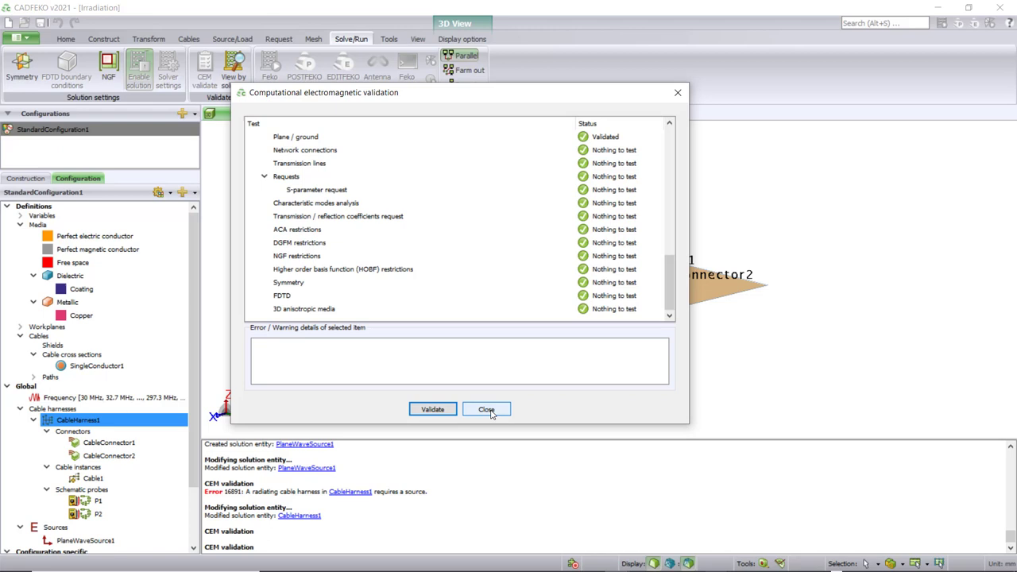
- Close the passing validation report and dismiss runfeko once all 101 frequencies are solved
left_click(485, 409)
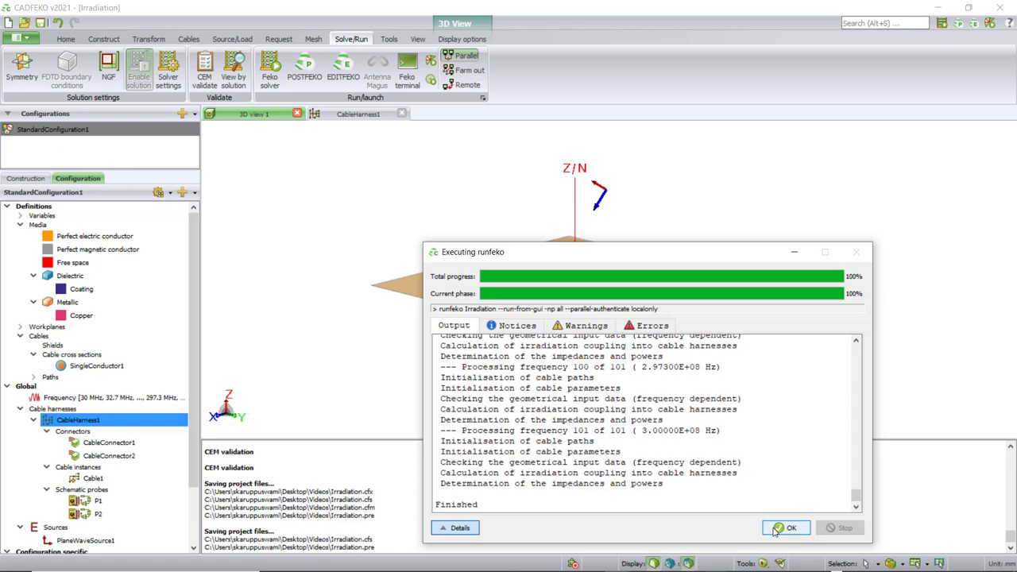
left_click(786, 528)
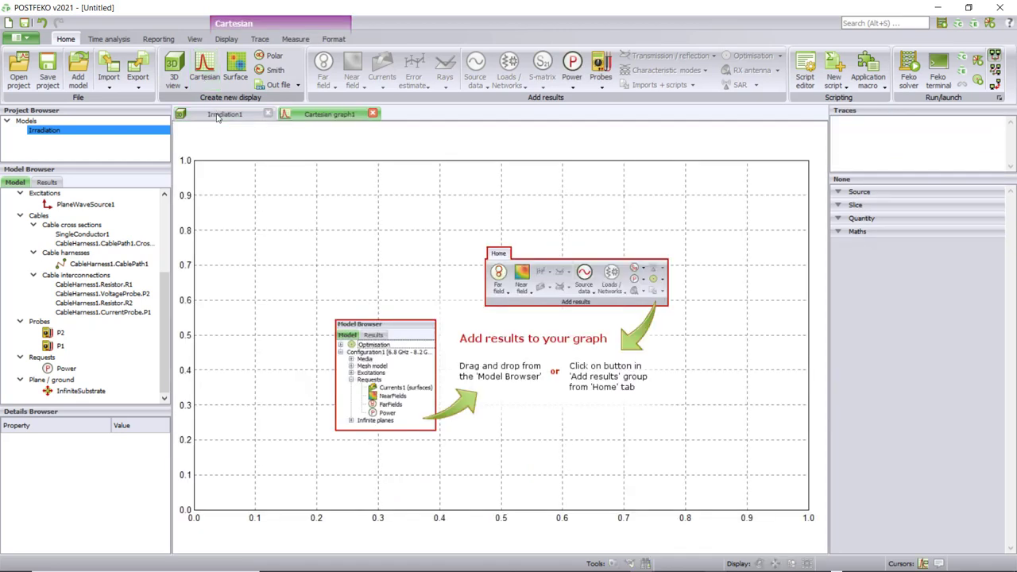
- Plot probe P2 voltage versus frequency, and show the P1 current graph in dB
left_click(61, 332)
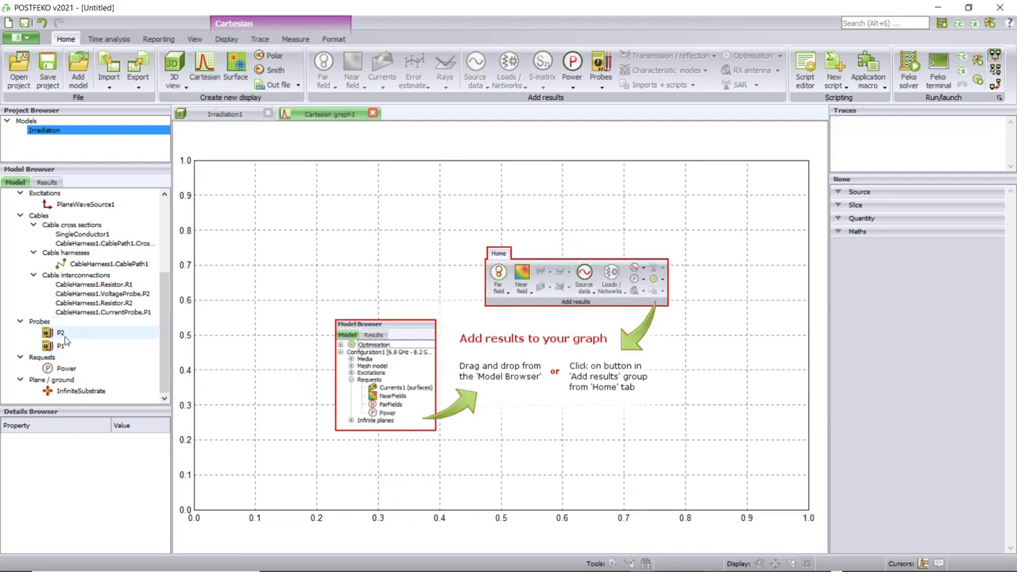
double_click(61, 332)
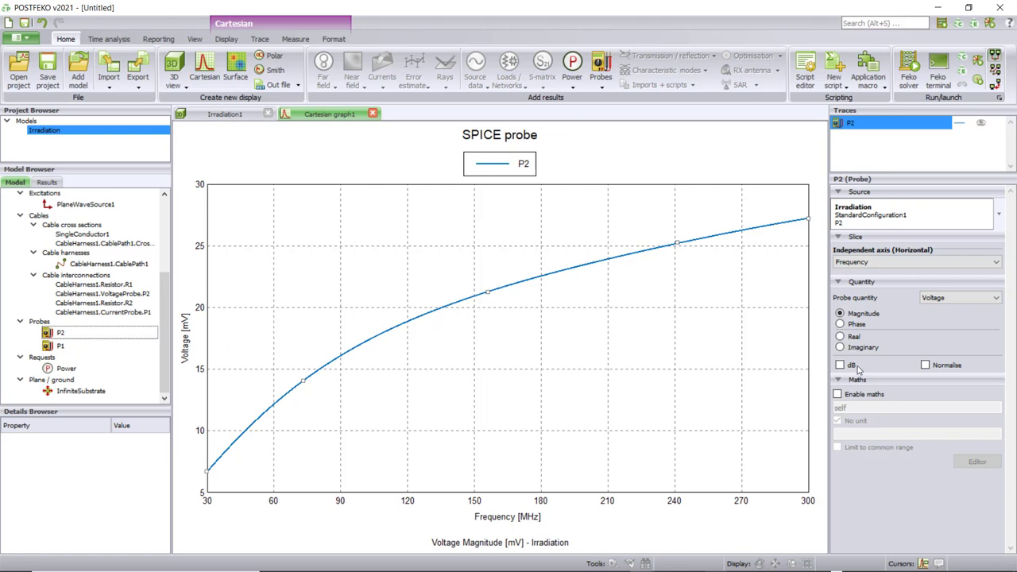
left_click(840, 364)
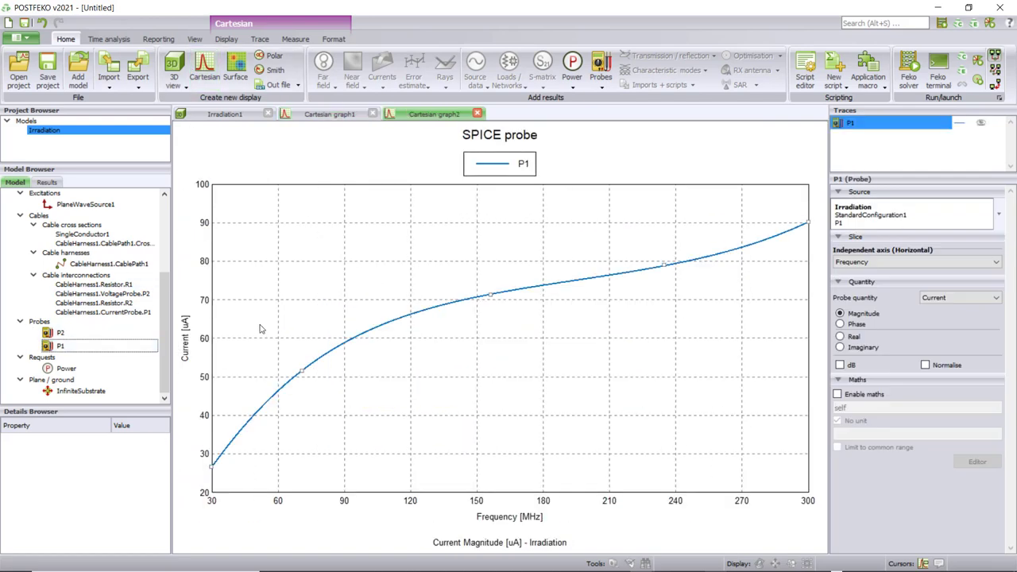
left_click(839, 365)
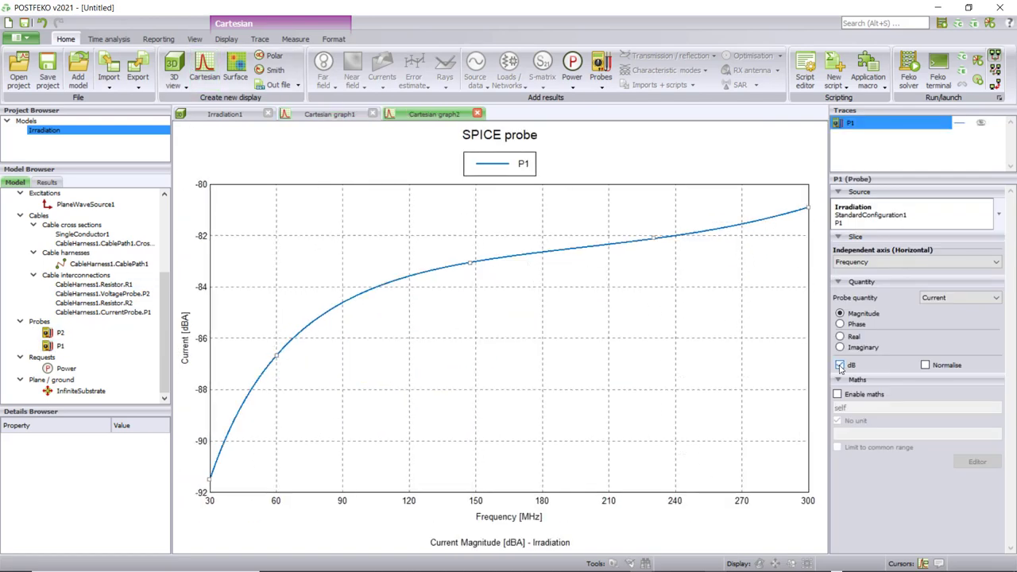